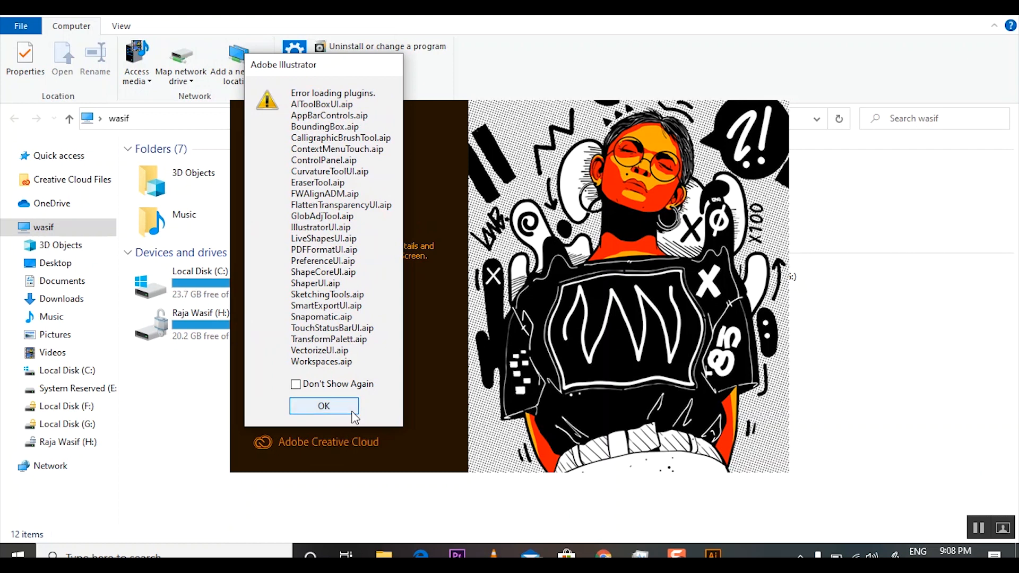
- Dismiss the 'Error loading plugins' list and the unknown error [CANT] message
{"action": "left_click", "coordinate": [323, 406]}
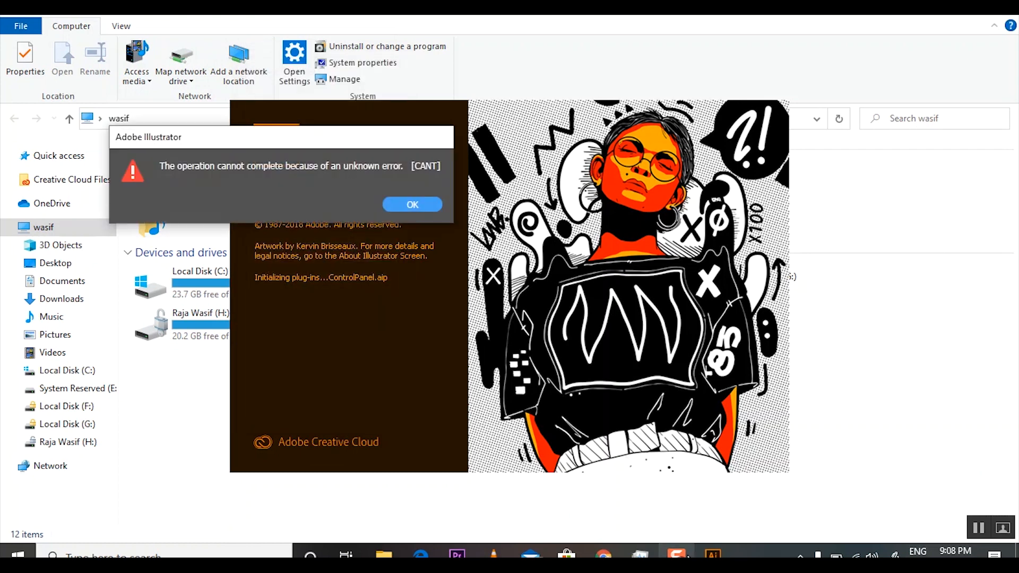
{"action": "left_click", "coordinate": [412, 204]}
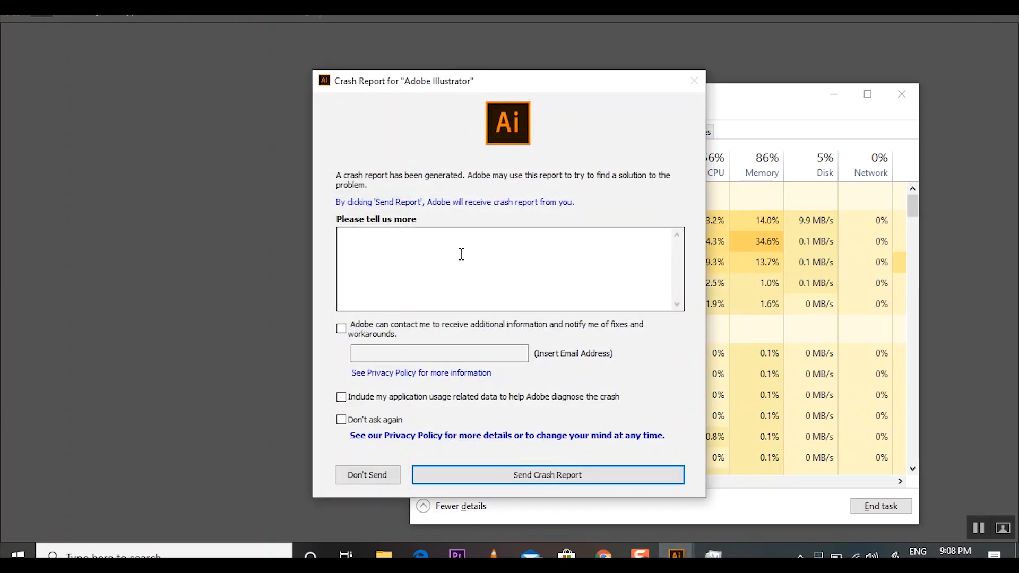
{"action": "mouse_move", "coordinate": [474, 307]}
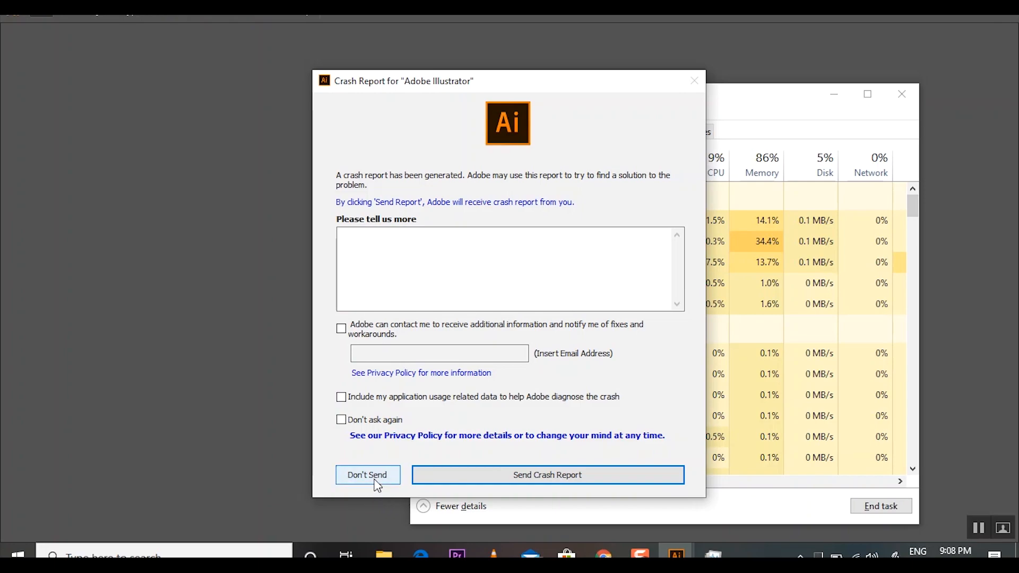
- Decline the Illustrator crash report with Don't Send
{"action": "left_click", "coordinate": [367, 475]}
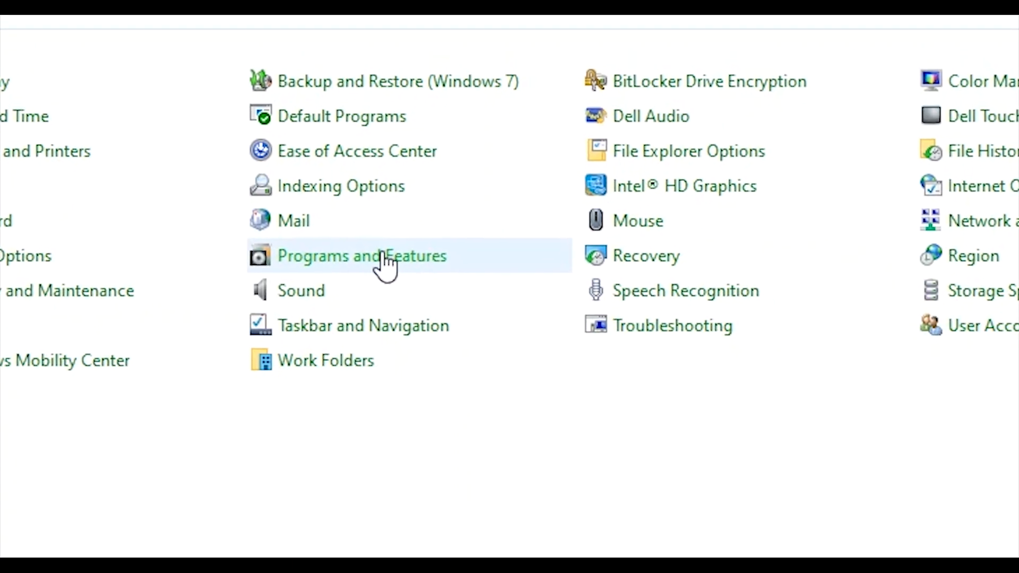
- Review the installed Microsoft Visual C++ Redistributable entries in Programs and Features
{"action": "left_click", "coordinate": [361, 255]}
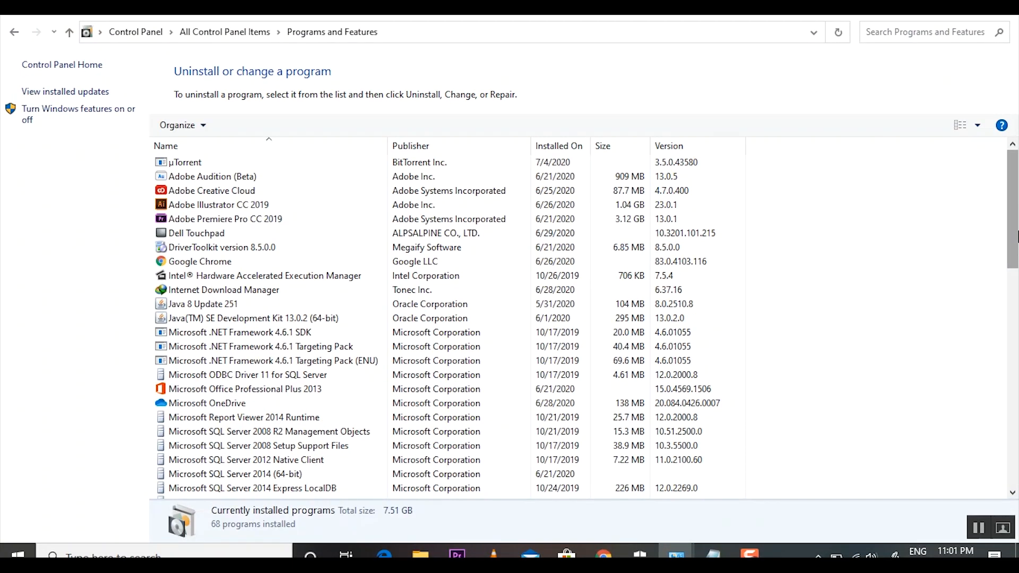
{"action": "scroll", "scroll_direction": "down", "scroll_amount": 3}
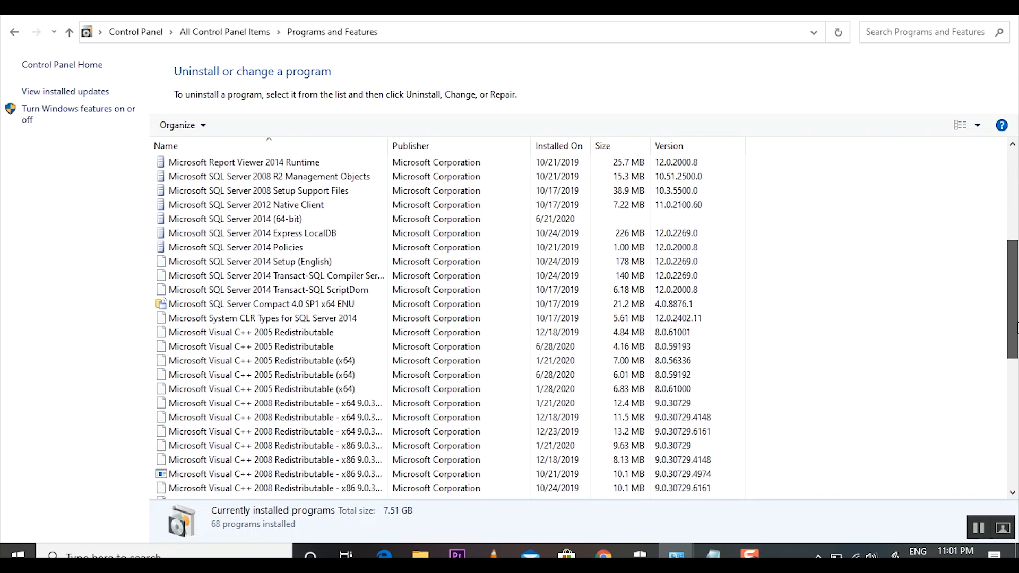
{"action": "scroll", "scroll_direction": "down", "scroll_amount": 3}
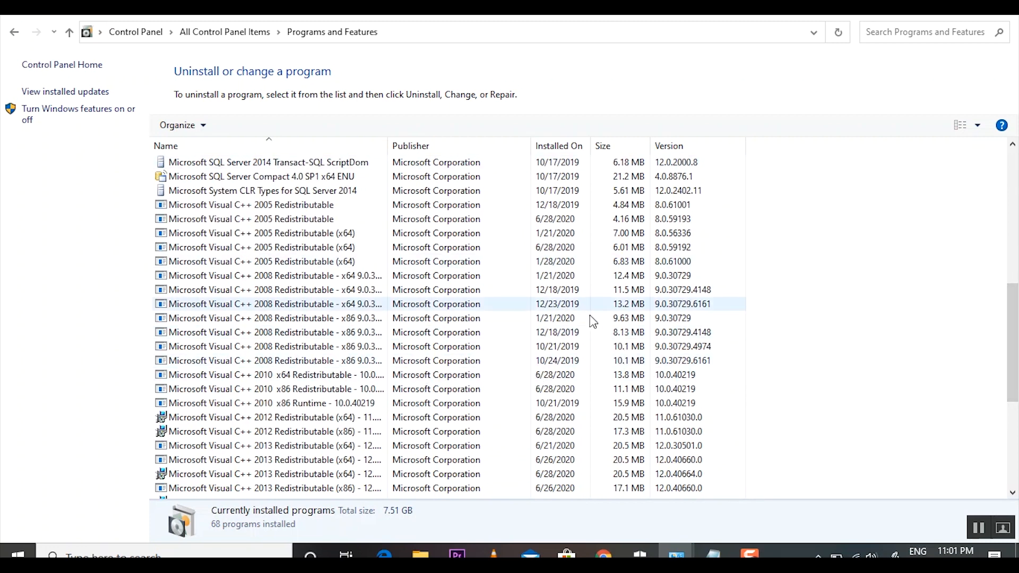
{"action": "left_click", "coordinate": [273, 318]}
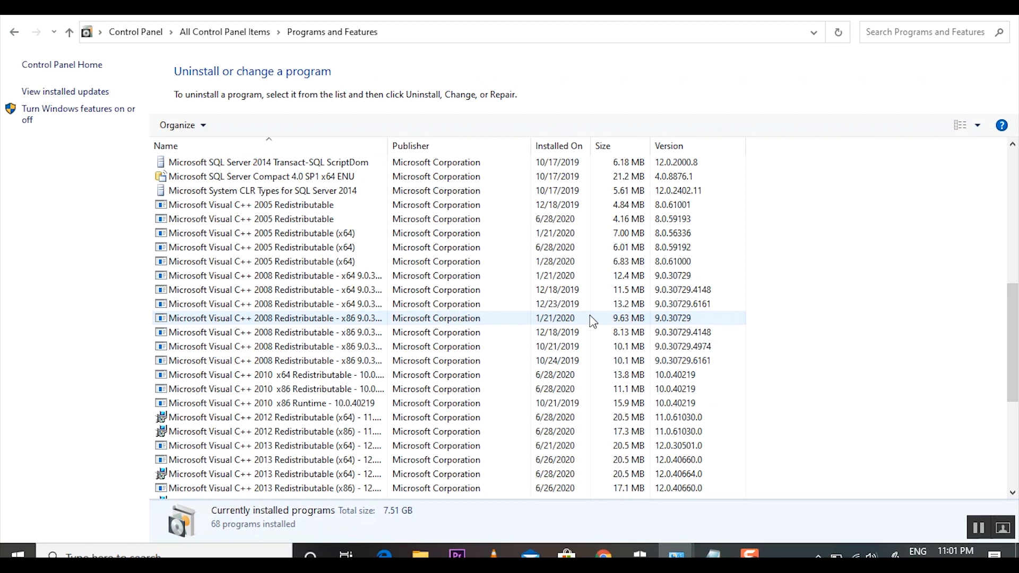
{"action": "scroll", "scroll_direction": "down", "scroll_amount": 3}
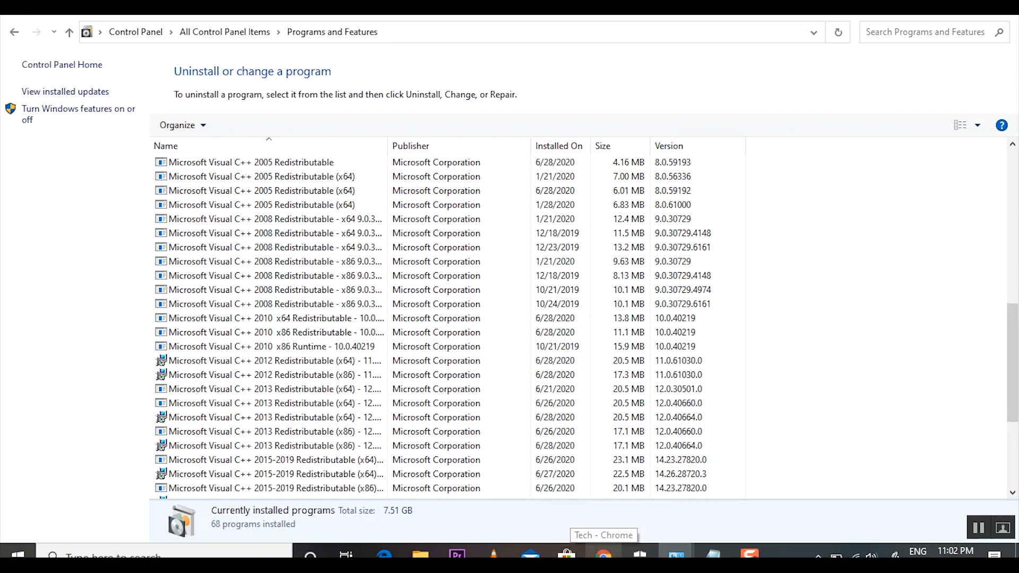
- Go to the techpowerup.com Visual C++ Redistributable Runtimes All-in-One page in Chrome
{"action": "left_click", "coordinate": [603, 555]}
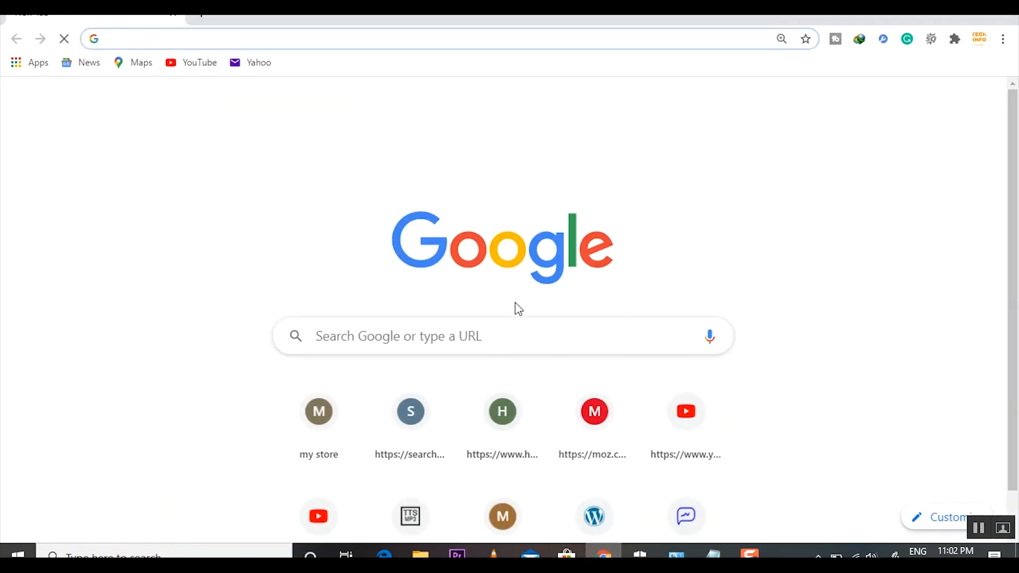
{"action": "type", "text": "https://www.techpowerup.com/download/visual-c-redistributable-runtime-package-all-in-one/"}
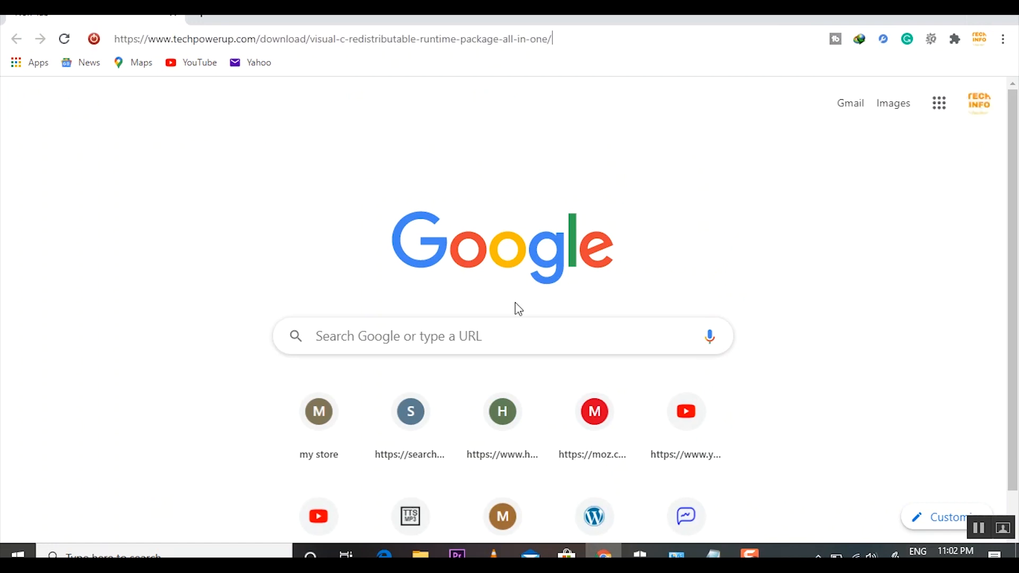
{"action": "left_click", "coordinate": [332, 39]}
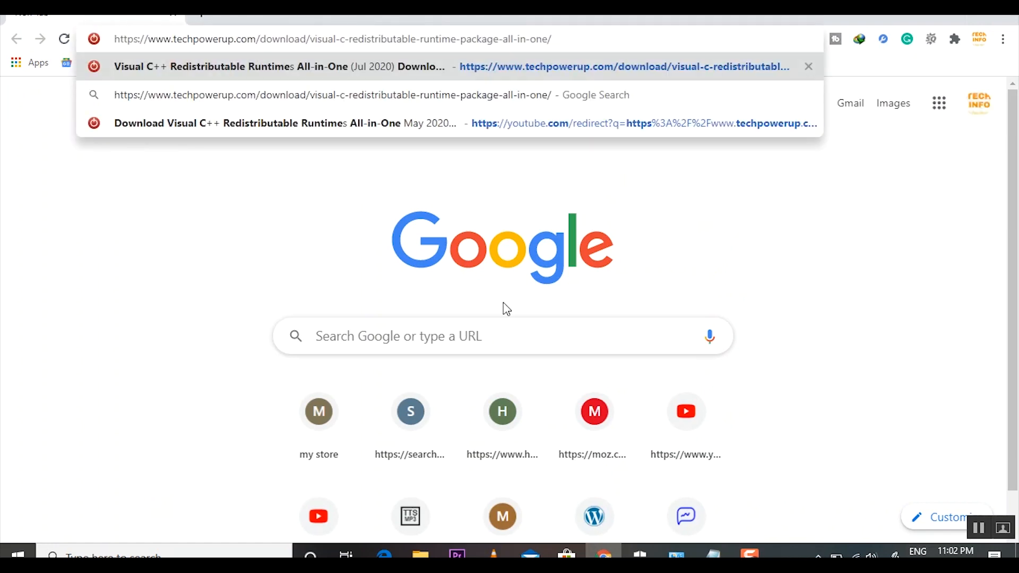
{"action": "mouse_move", "coordinate": [474, 324]}
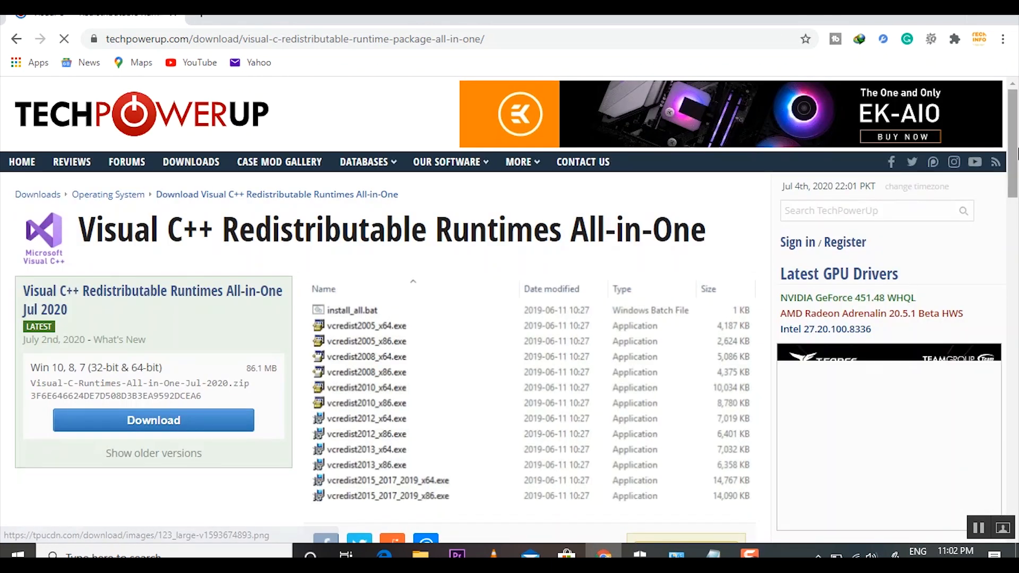
- Start downloading the July 2020 all-in-one runtimes package from the page's Download button
{"action": "scroll", "scroll_direction": "down", "scroll_amount": 3}
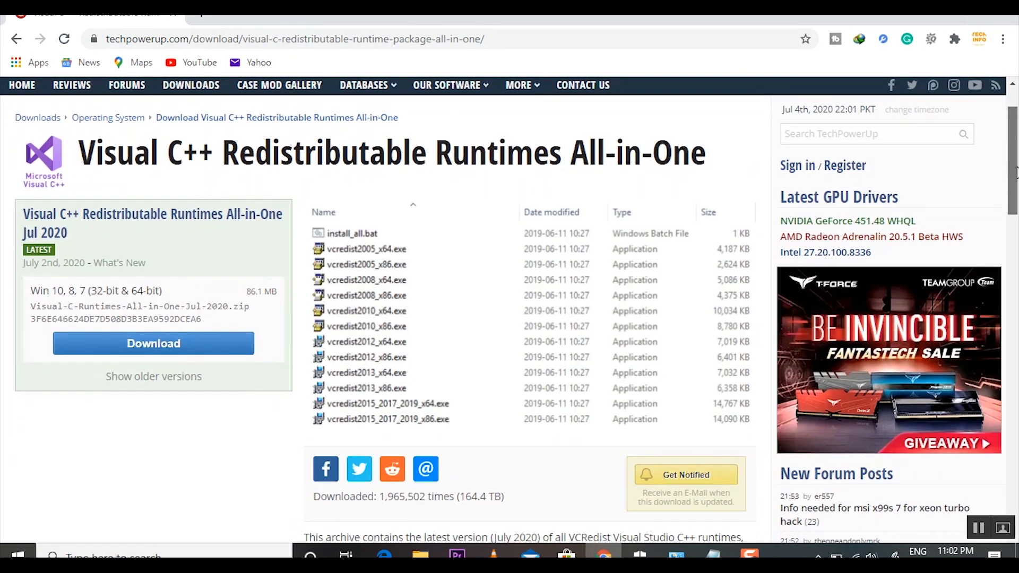
{"action": "scroll", "scroll_direction": "down", "scroll_amount": 3}
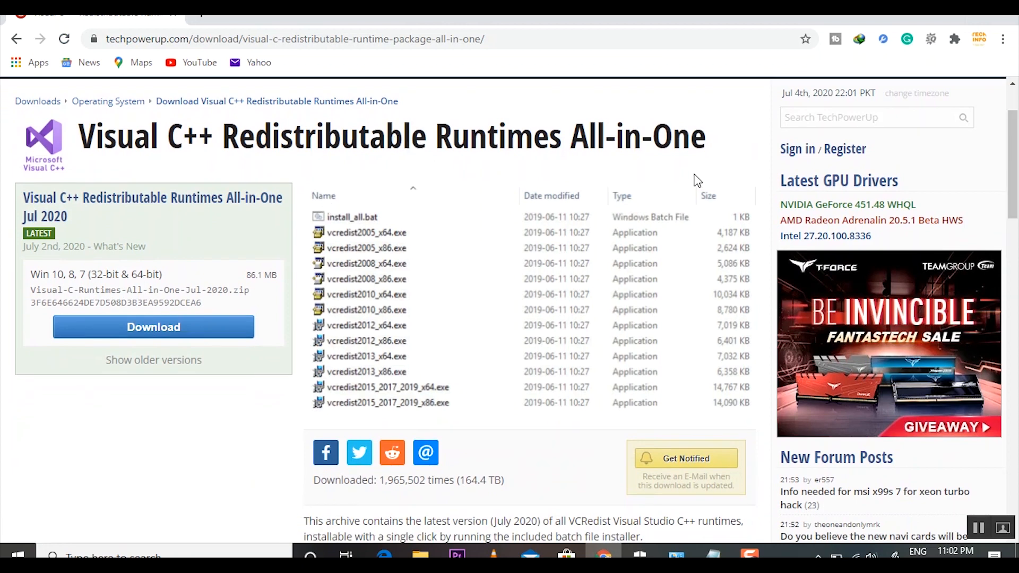
{"action": "scroll", "scroll_direction": "down", "scroll_amount": 3}
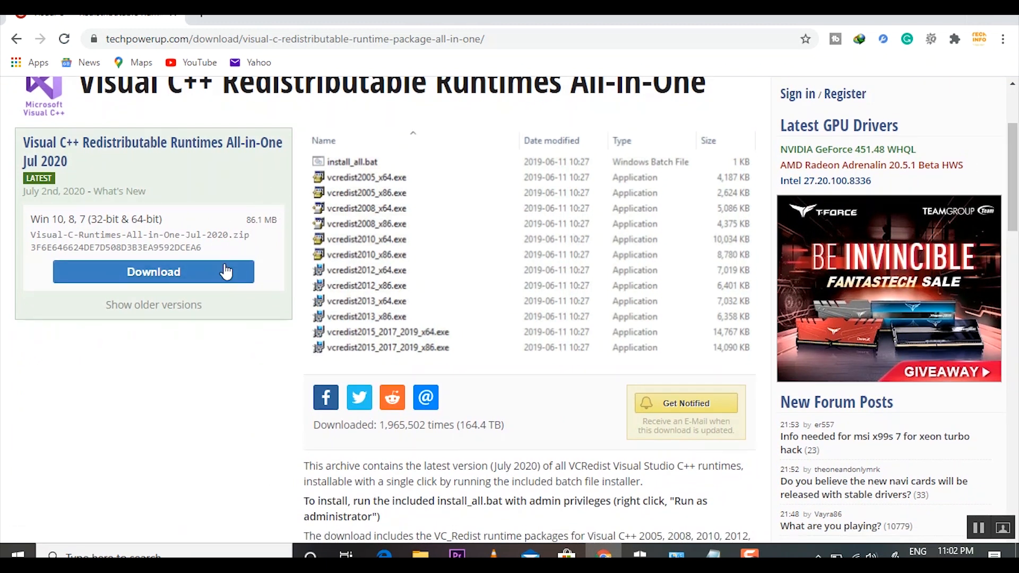
{"action": "left_click", "coordinate": [153, 272]}
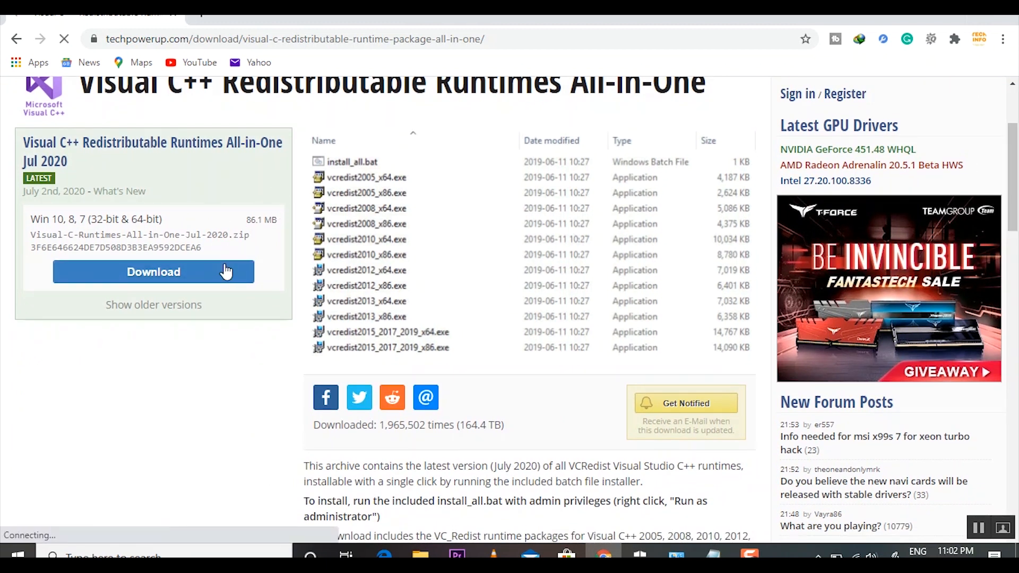
- Request the runtime package download from TechPowerUp's US-4 server
{"action": "left_click", "coordinate": [153, 272]}
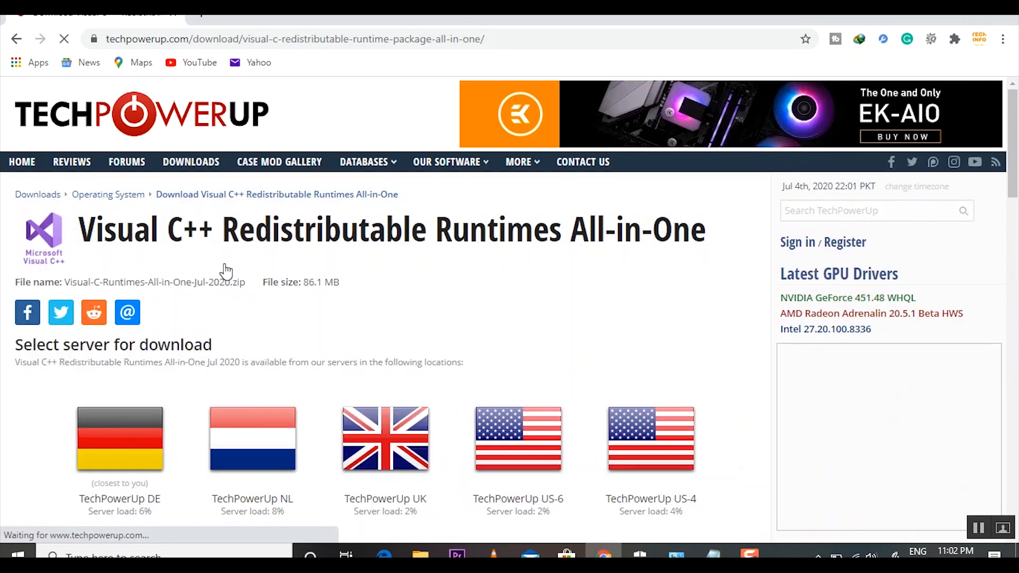
{"action": "scroll", "scroll_direction": "down", "scroll_amount": 3}
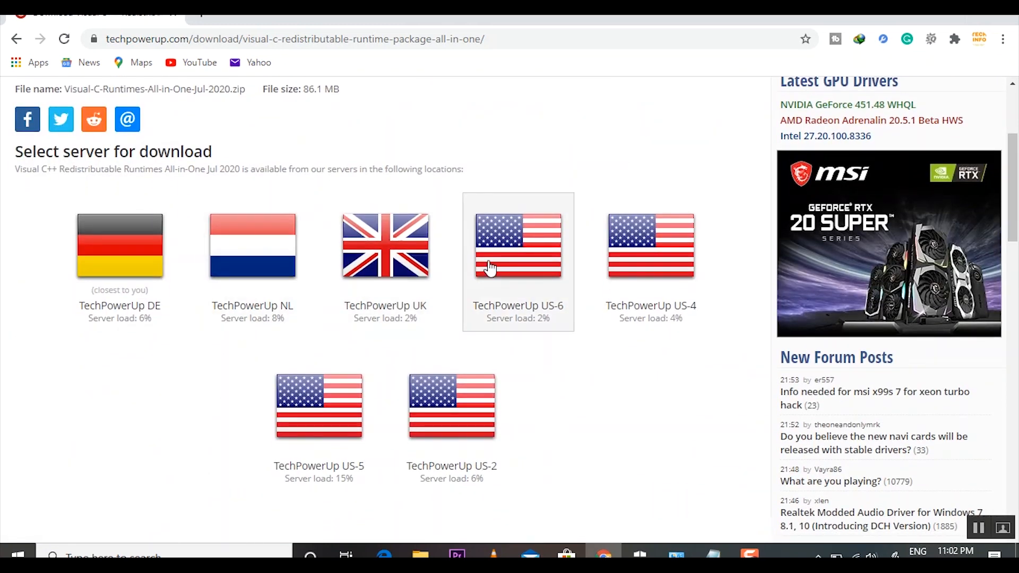
{"action": "left_click", "coordinate": [518, 245]}
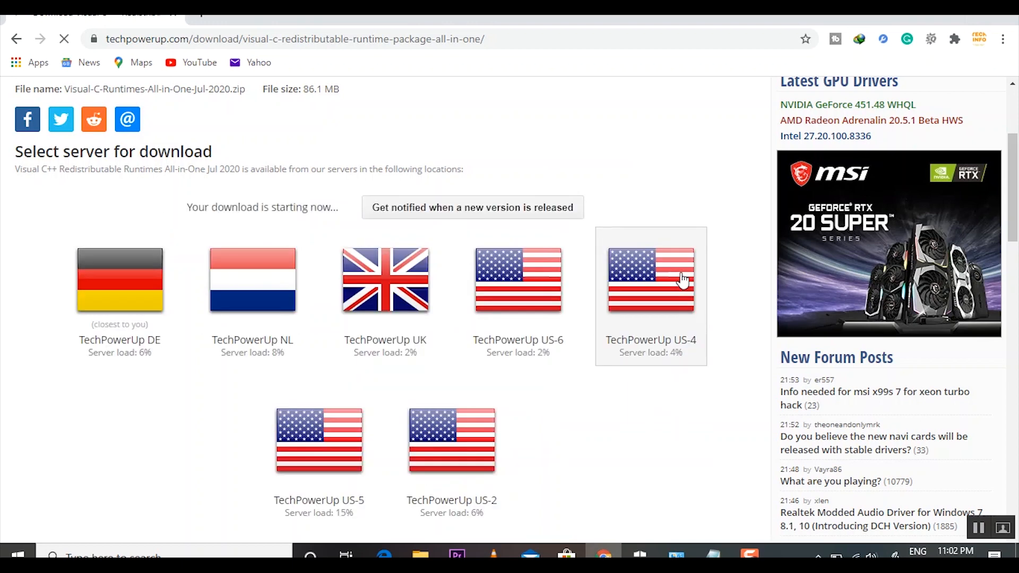
- Dismiss Internet Download Manager's trial-expired and registration prompts and cancel its download dialog
{"action": "left_click", "coordinate": [649, 279]}
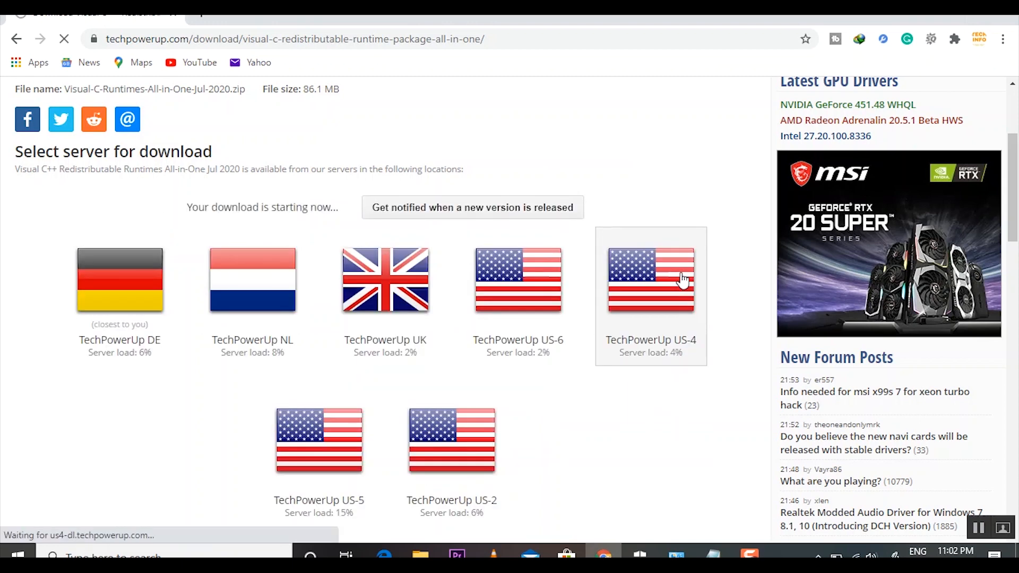
{"action": "left_click", "coordinate": [650, 280]}
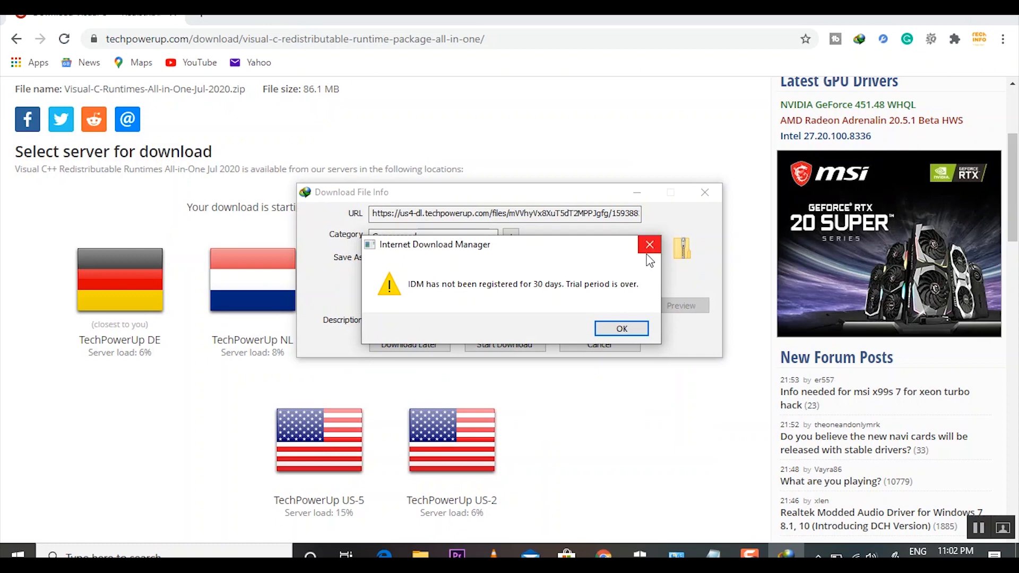
{"action": "left_click", "coordinate": [621, 328]}
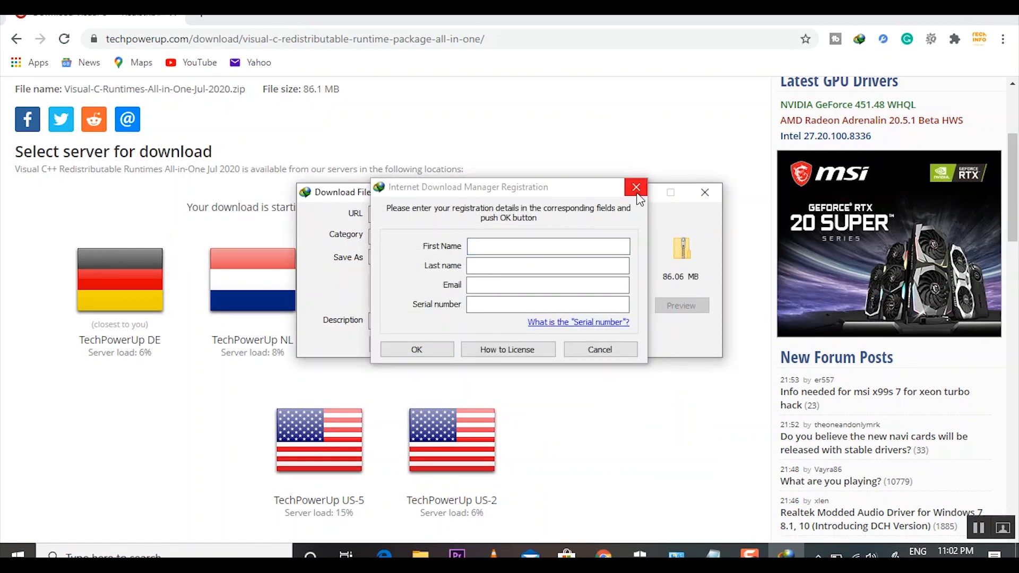
{"action": "left_click", "coordinate": [636, 188]}
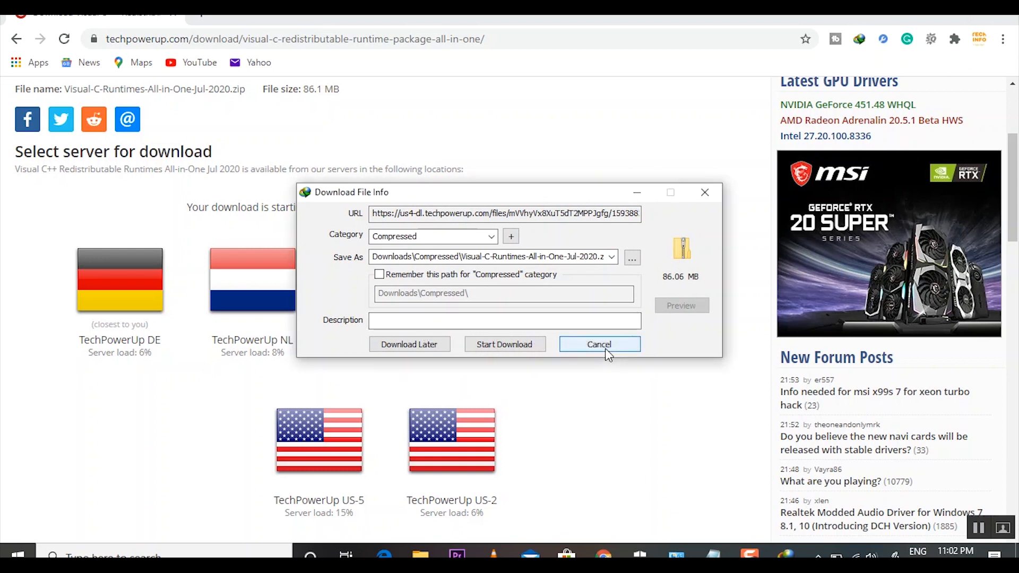
{"action": "left_click", "coordinate": [598, 344]}
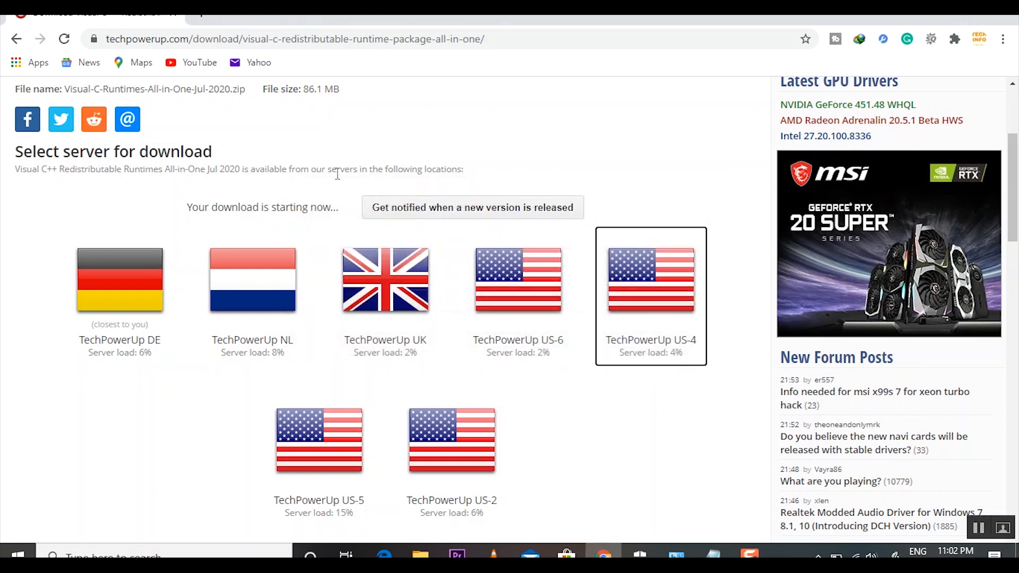
{"action": "mouse_move", "coordinate": [623, 398]}
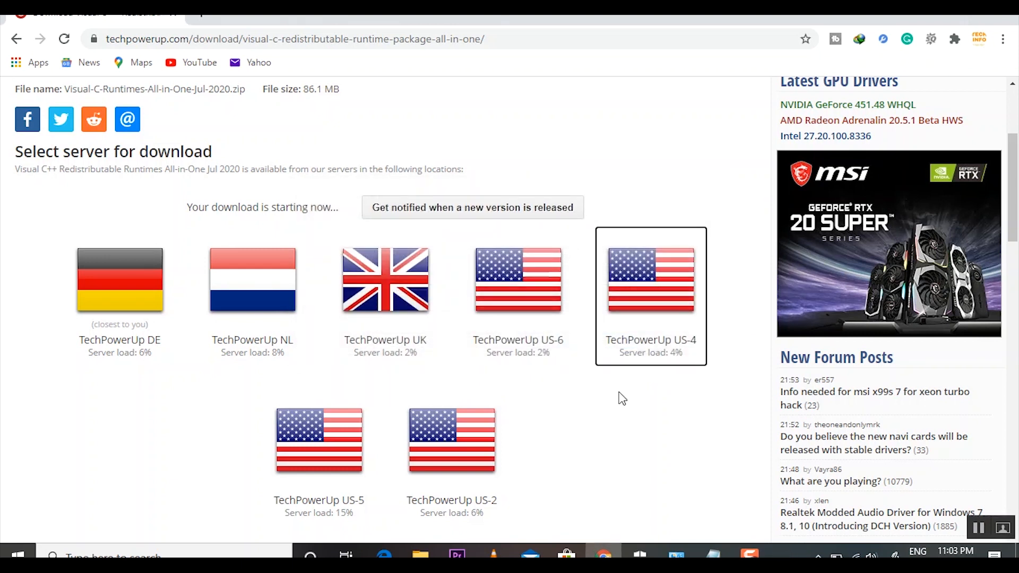
{"action": "mouse_move", "coordinate": [16, 39]}
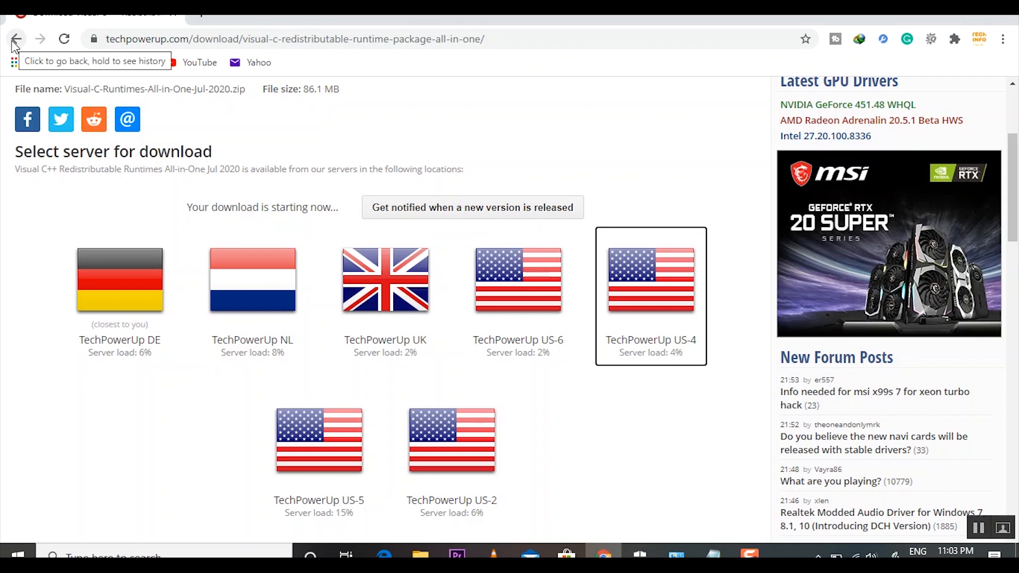
- Go back to the package page listing the installers included in the archive
{"action": "left_click", "coordinate": [16, 39]}
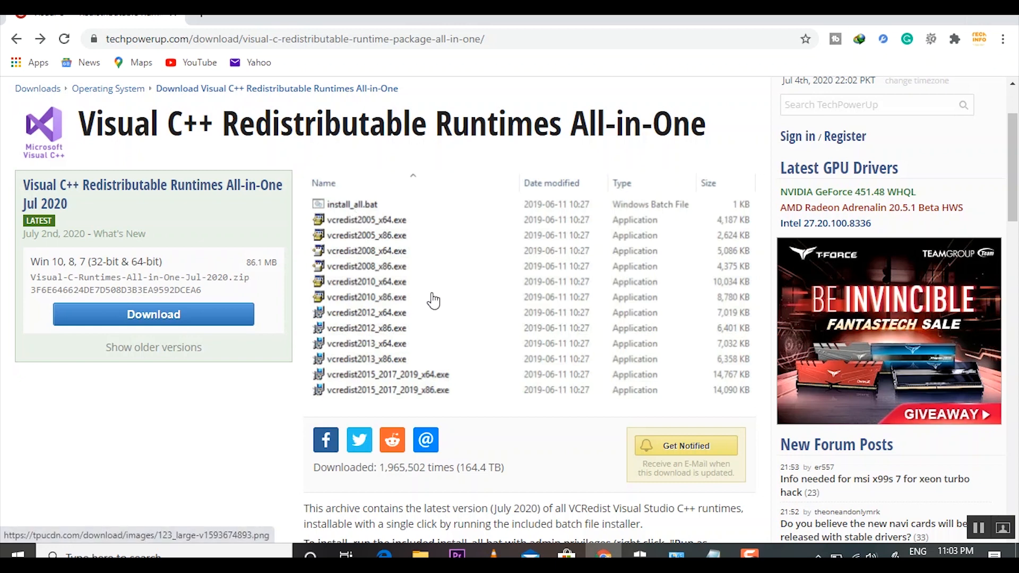
{"action": "mouse_move", "coordinate": [422, 375]}
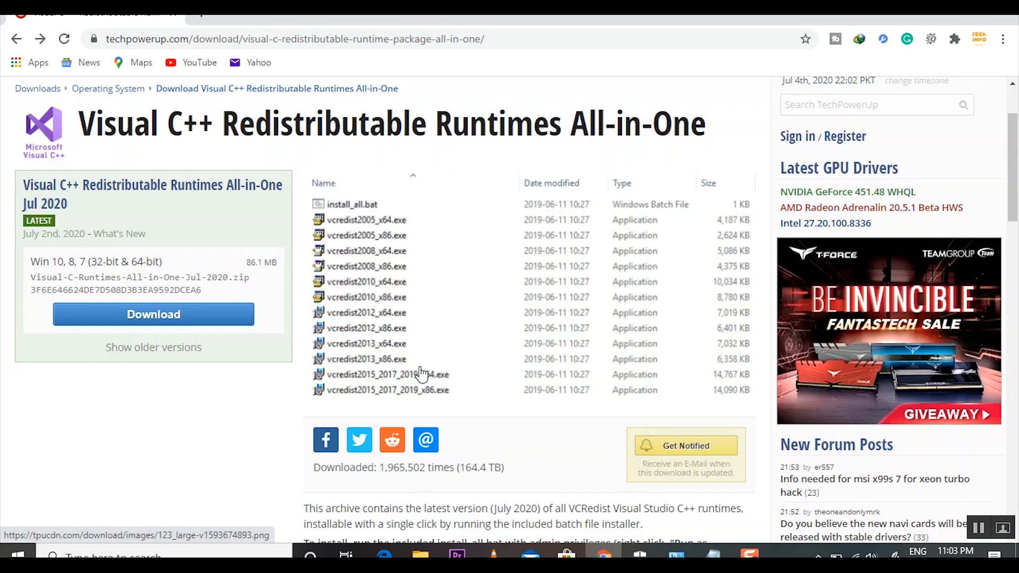
{"action": "mouse_move", "coordinate": [287, 68]}
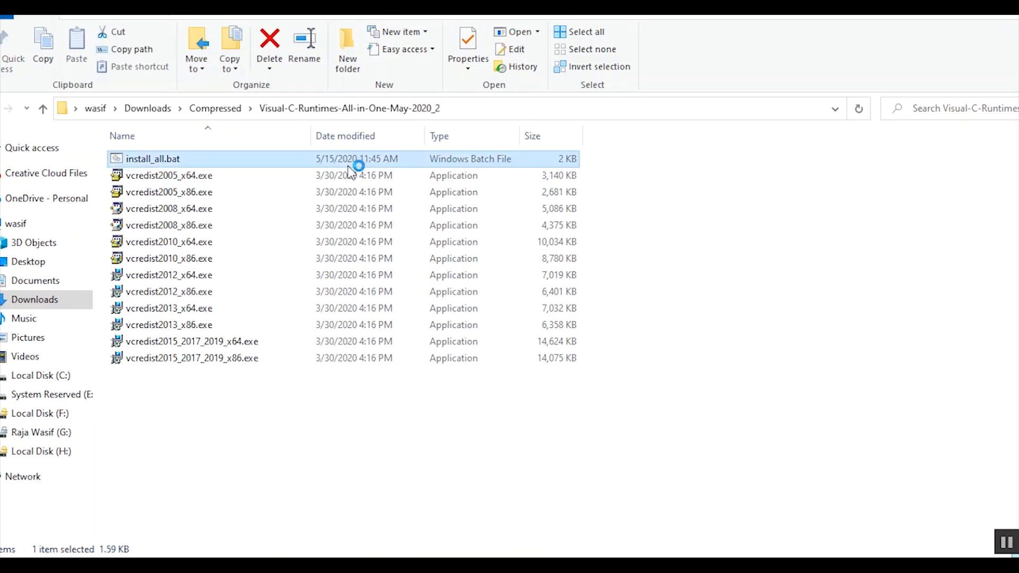
- Run install_all.bat, cancel the VC++ 2005 prompt and close the cmd.exe console window
{"action": "double_click", "coordinate": [153, 159]}
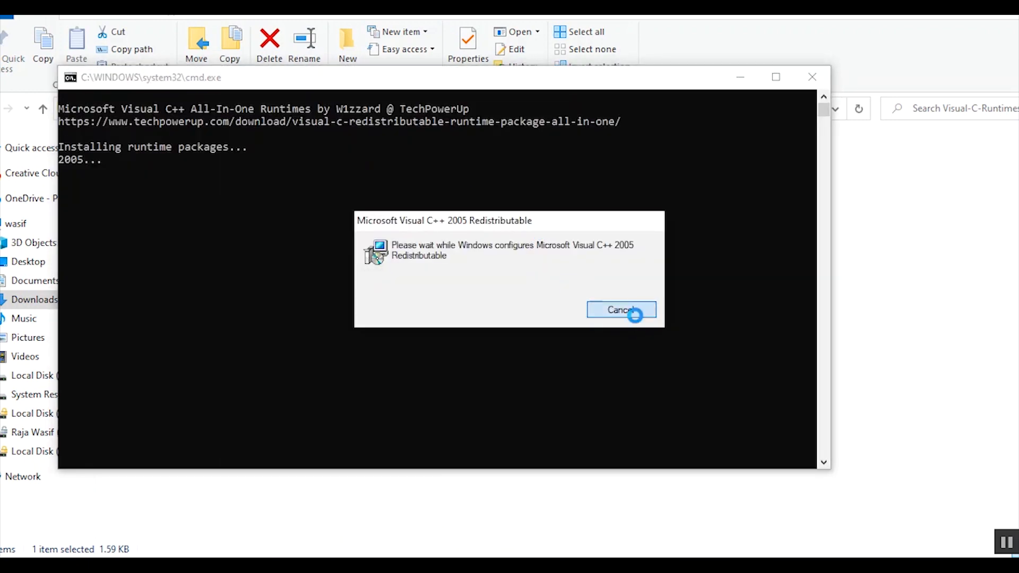
{"action": "left_click", "coordinate": [621, 310]}
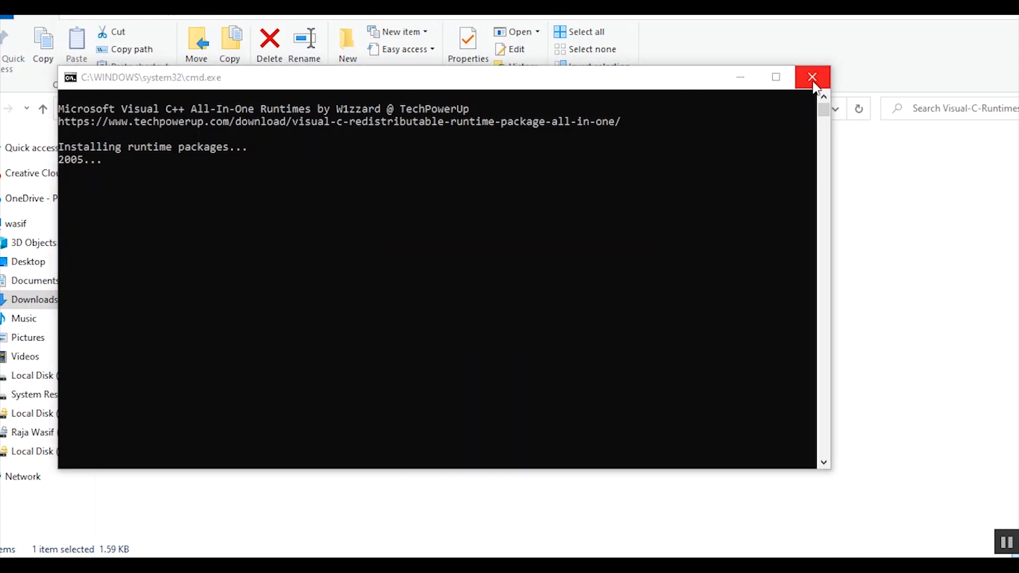
{"action": "left_click", "coordinate": [812, 78]}
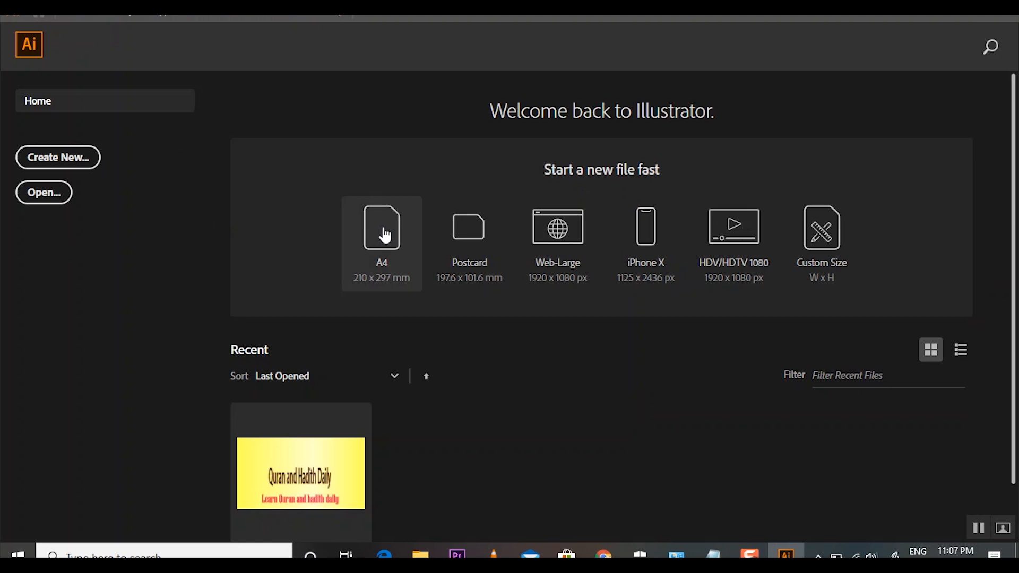
- Start a new blank A4 document (Untitled-1) from the Illustrator Home screen preset
{"action": "left_click", "coordinate": [381, 233]}
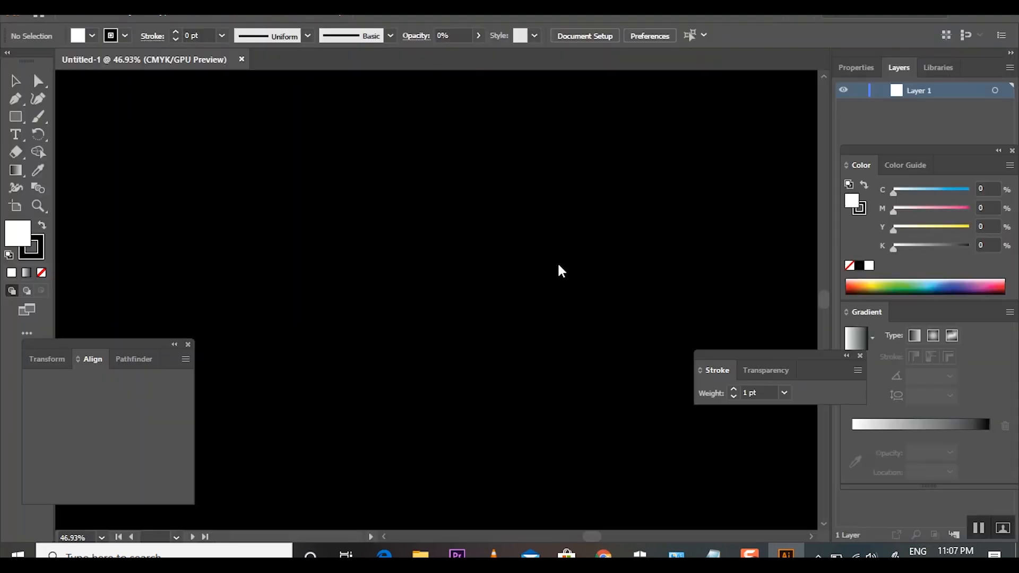